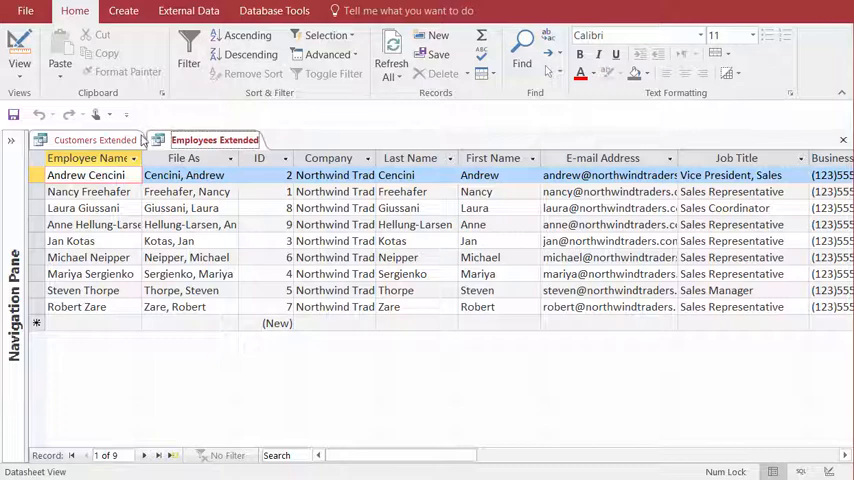
View the Customers Extended datasheet, then start a new query design using the Customers table.
left_click(95, 139)
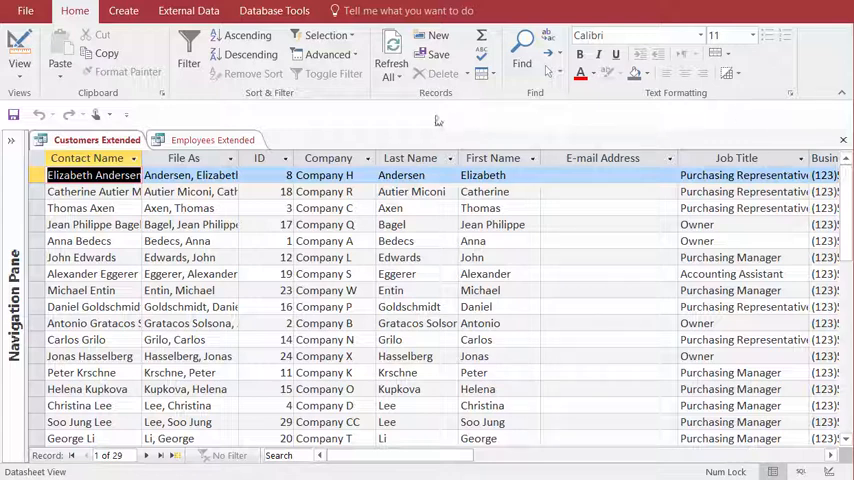
left_click(213, 139)
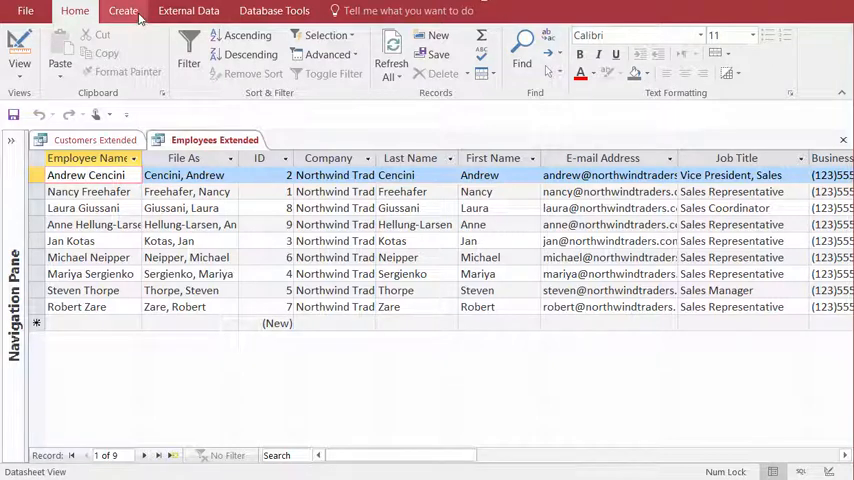
left_click(123, 11)
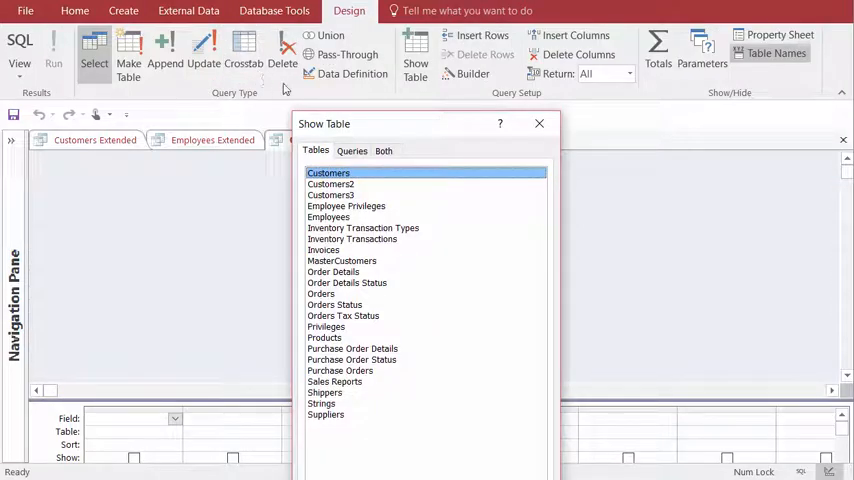
left_click(539, 123)
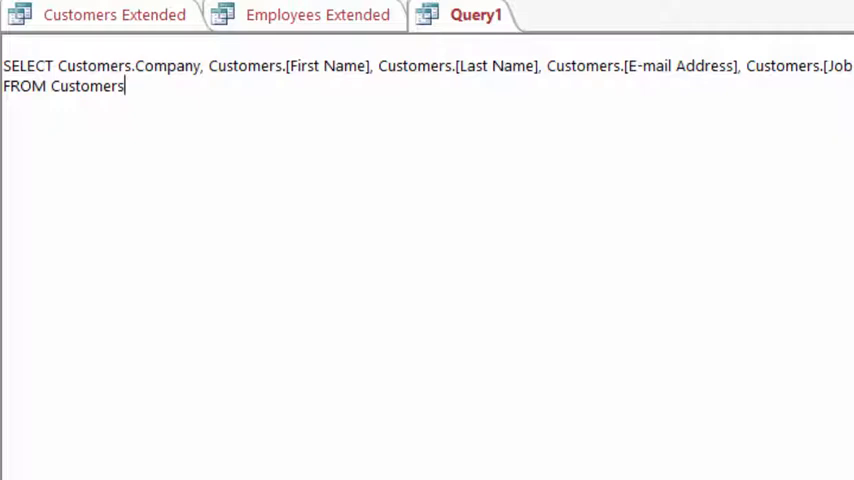
Append UNION ALL with the Employees SELECT to the Customers query and run it.
type("UNION A")
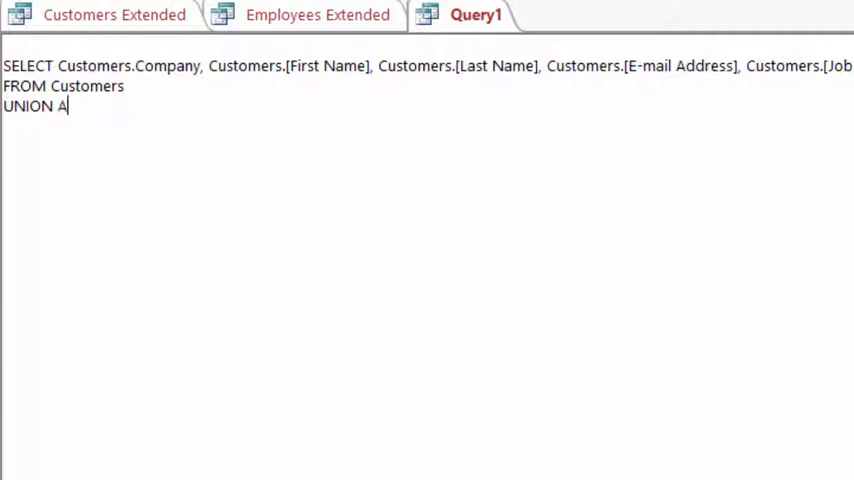
type("LL")
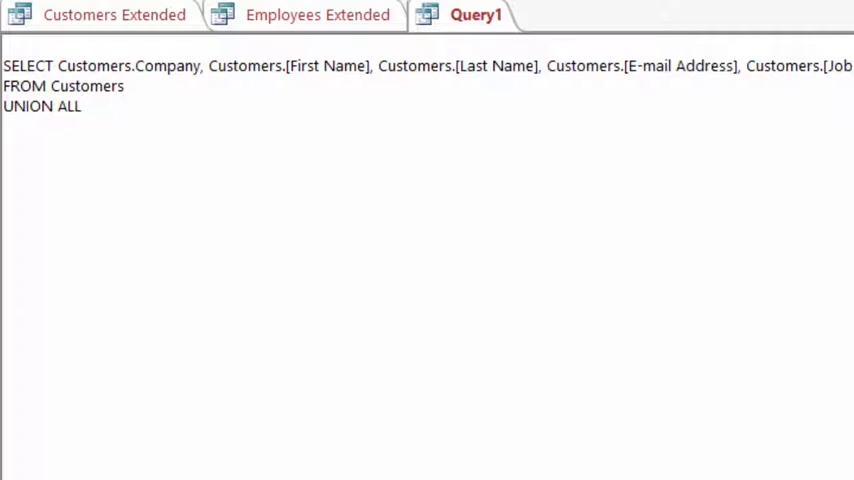
left_click(83, 107)
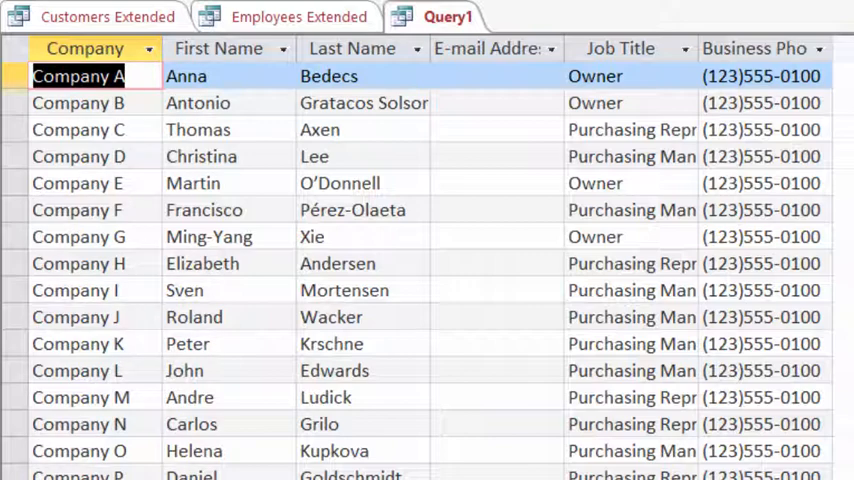
Scroll down the datasheet to find the Northwind Traders employee rows.
scroll("down", 3)
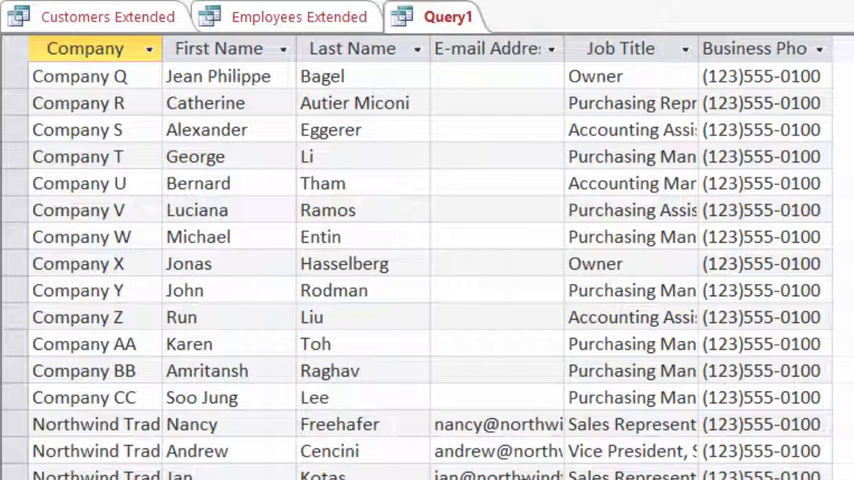
mouse_move(283, 391)
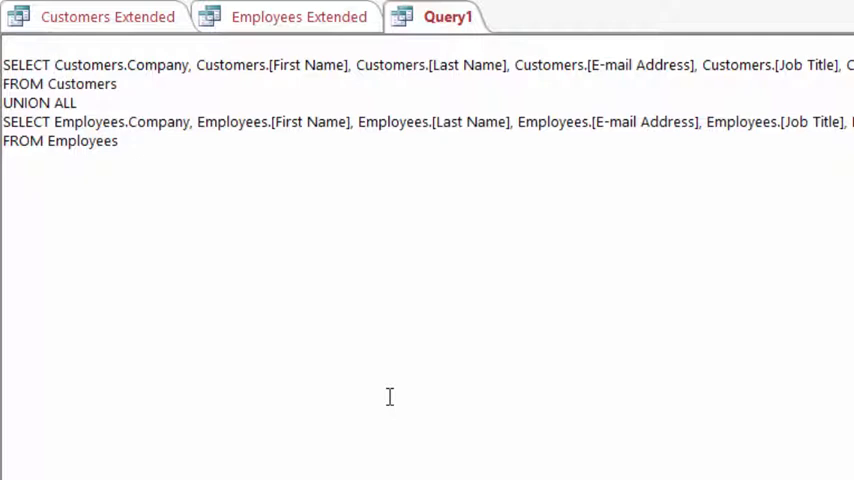
Add a [Table Name] column: "Customers Table" in the first SELECT, "Employees Table" in the second.
type("\"Customers Table\" as [Table Name")
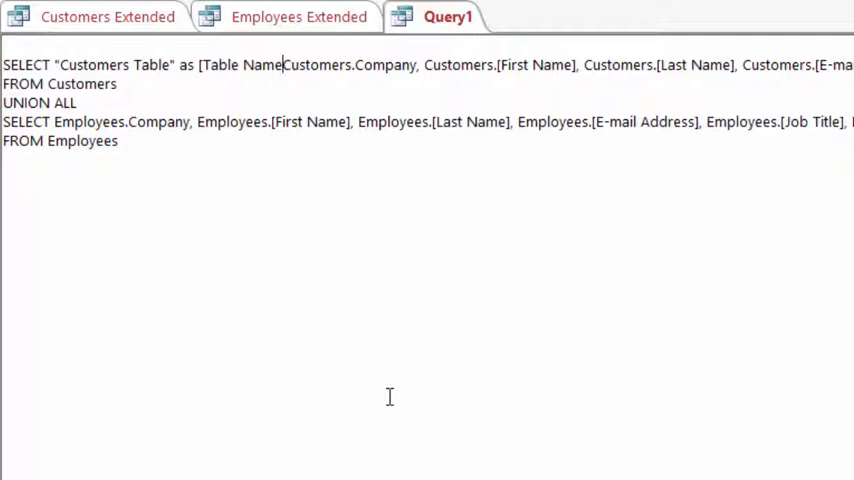
type("],")
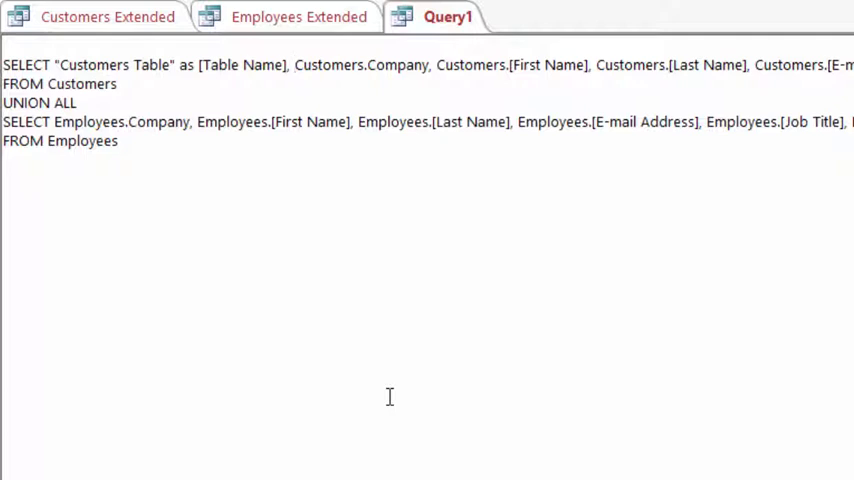
left_click(293, 64)
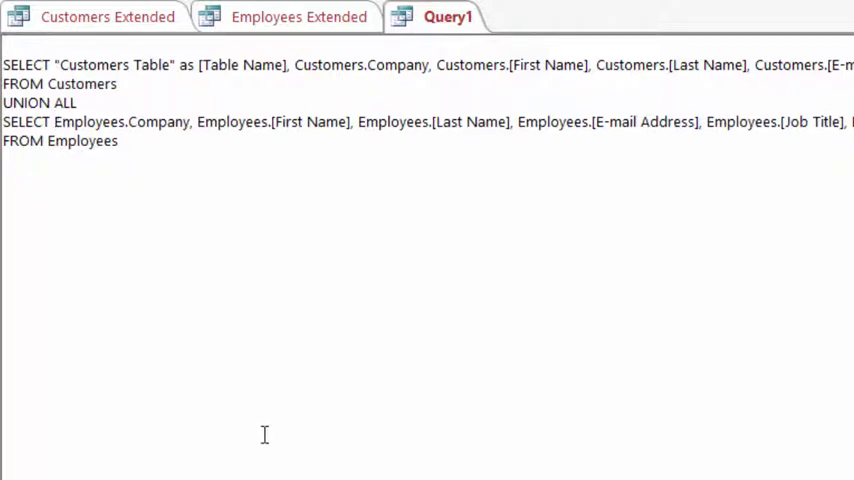
type("\"Customers Table\" as [Table Name],")
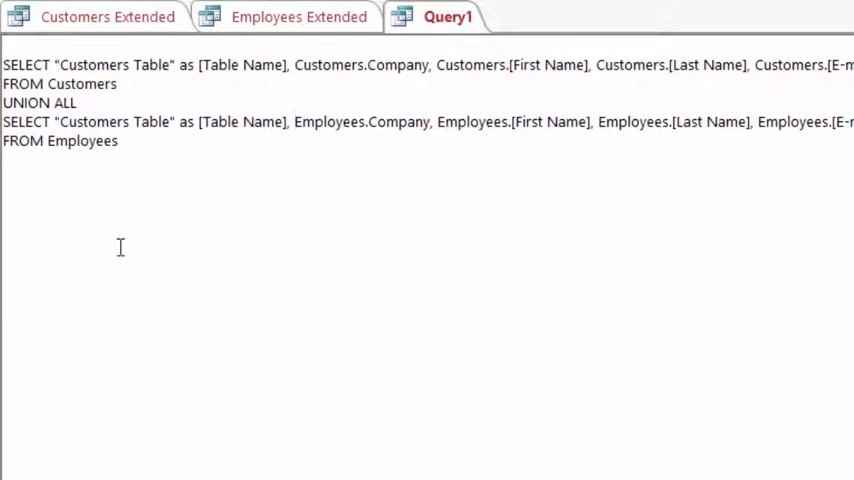
double_click(95, 121)
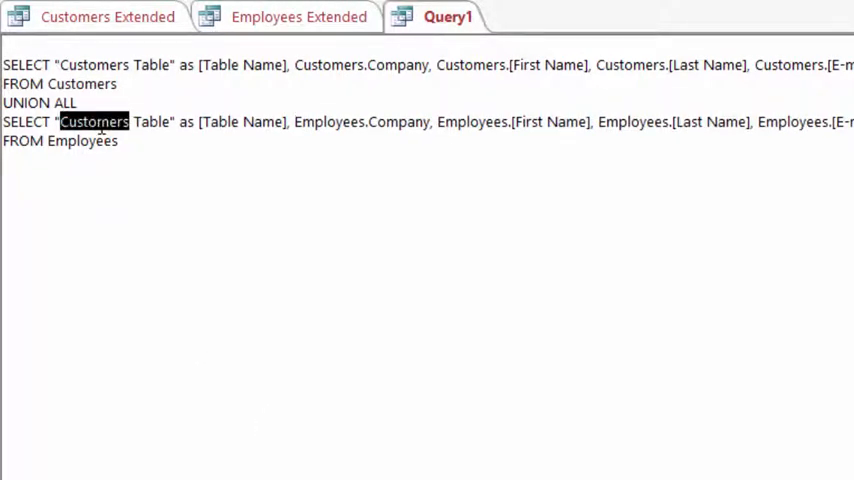
type("Employees")
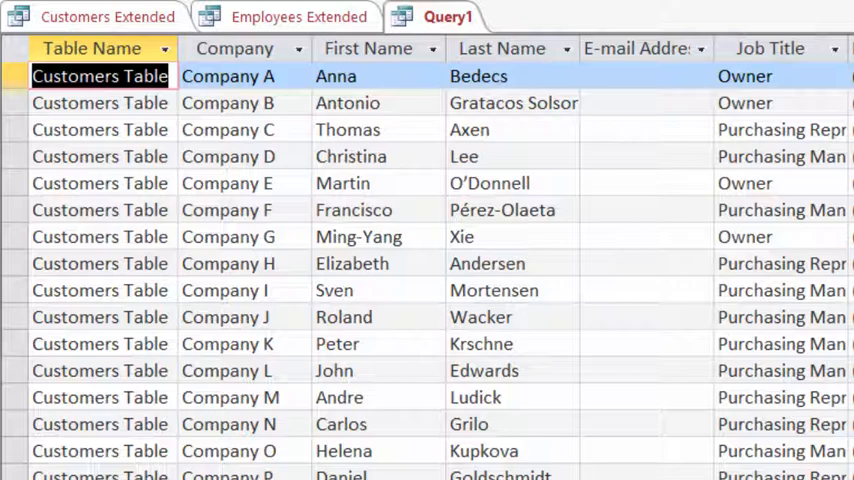
scroll("down", 3)
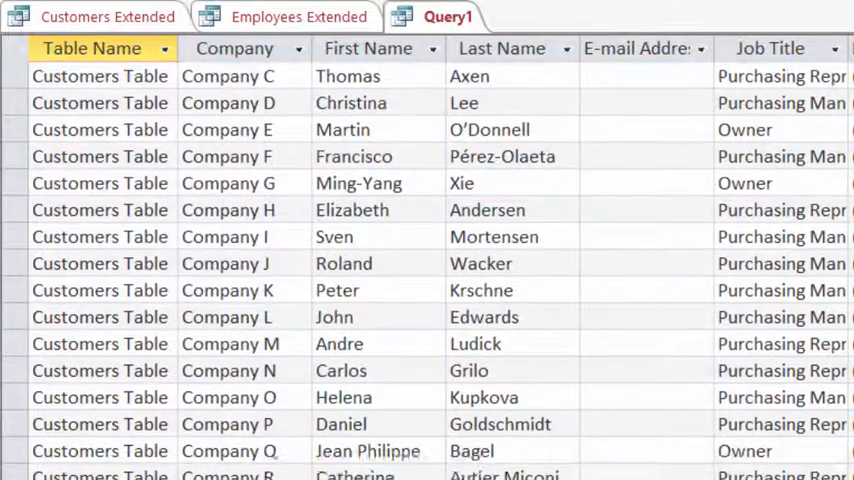